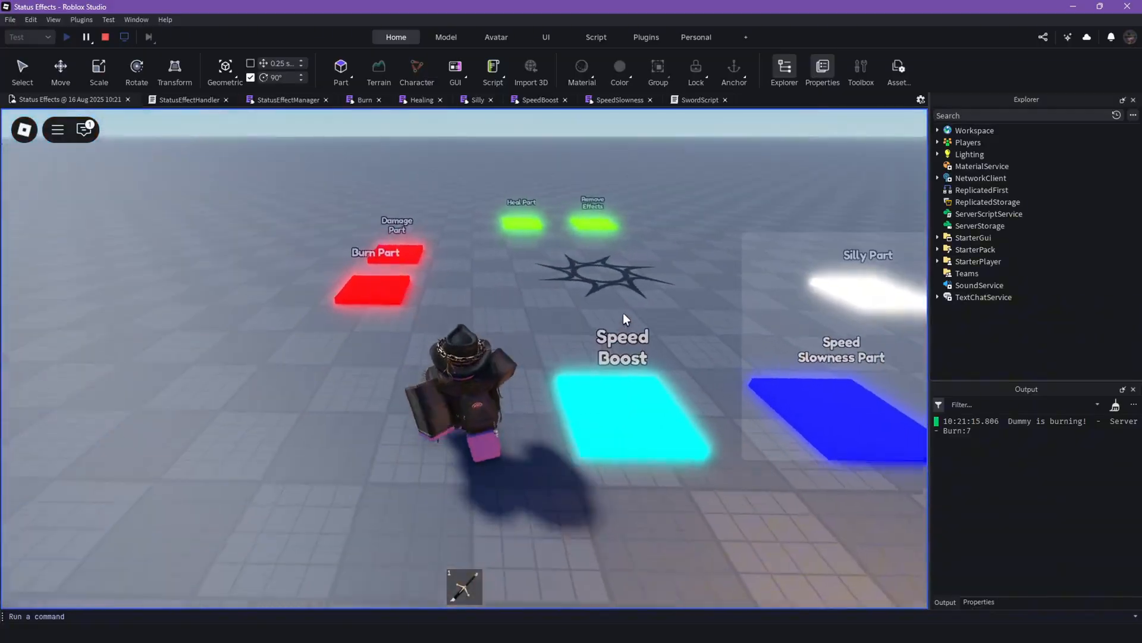
Step: Stop the playtest and view StatusEffectHandler's RunService.Stepped loop and BurnPart.Touched handler
{"action": "left_click", "coordinate": [104, 37]}
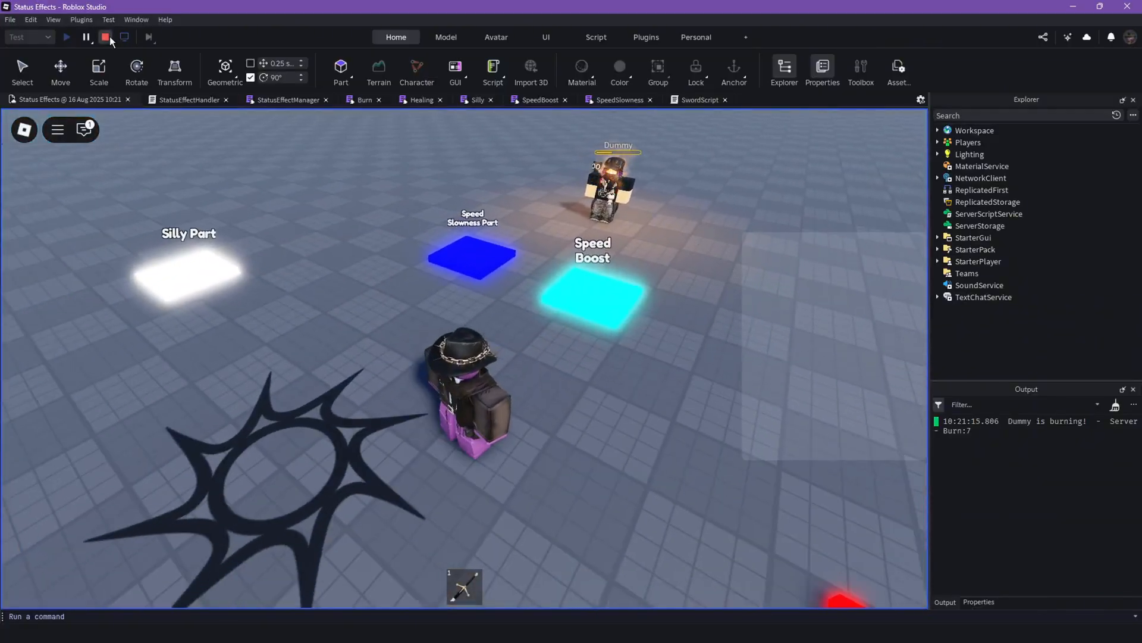
{"action": "left_click", "coordinate": [105, 37]}
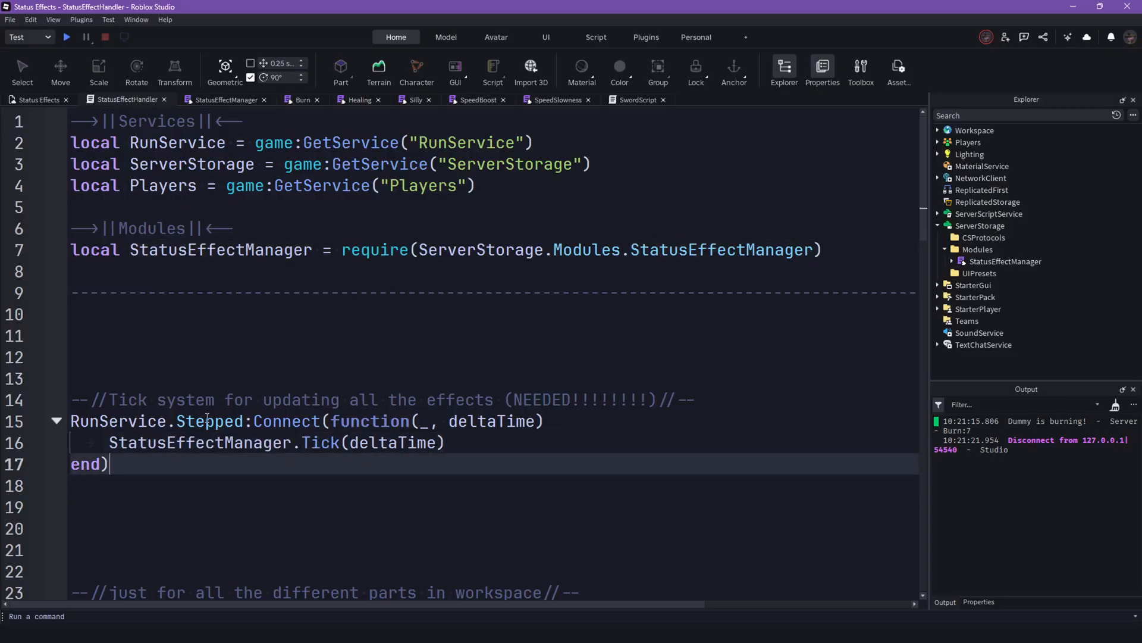
{"action": "double_click", "coordinate": [209, 421]}
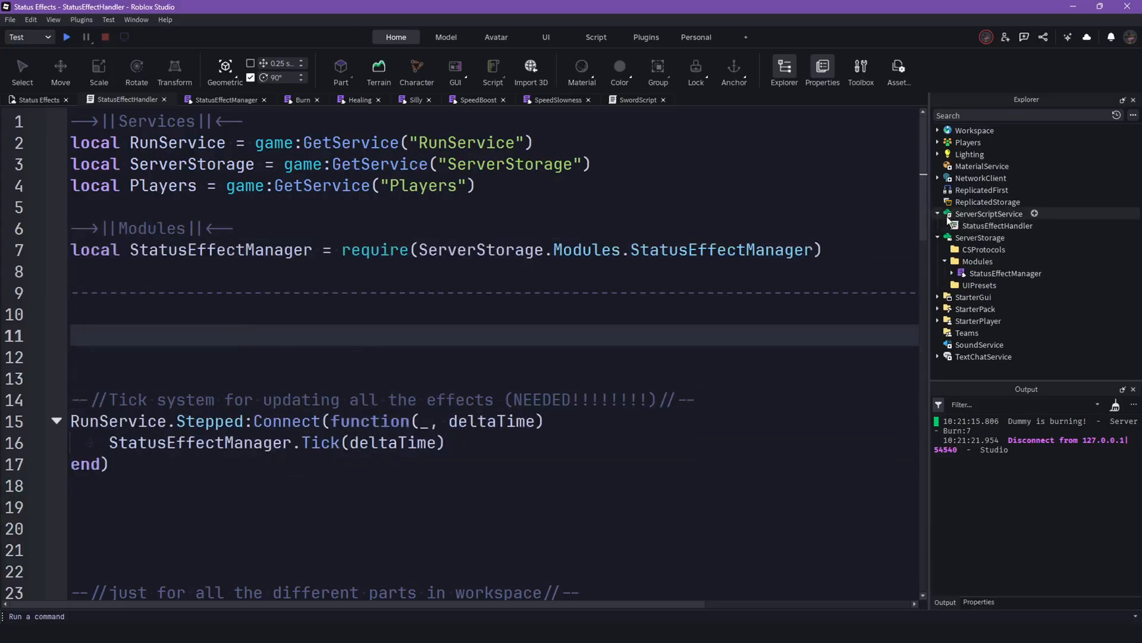
{"action": "scroll", "scroll_direction": "down", "scroll_amount": 3}
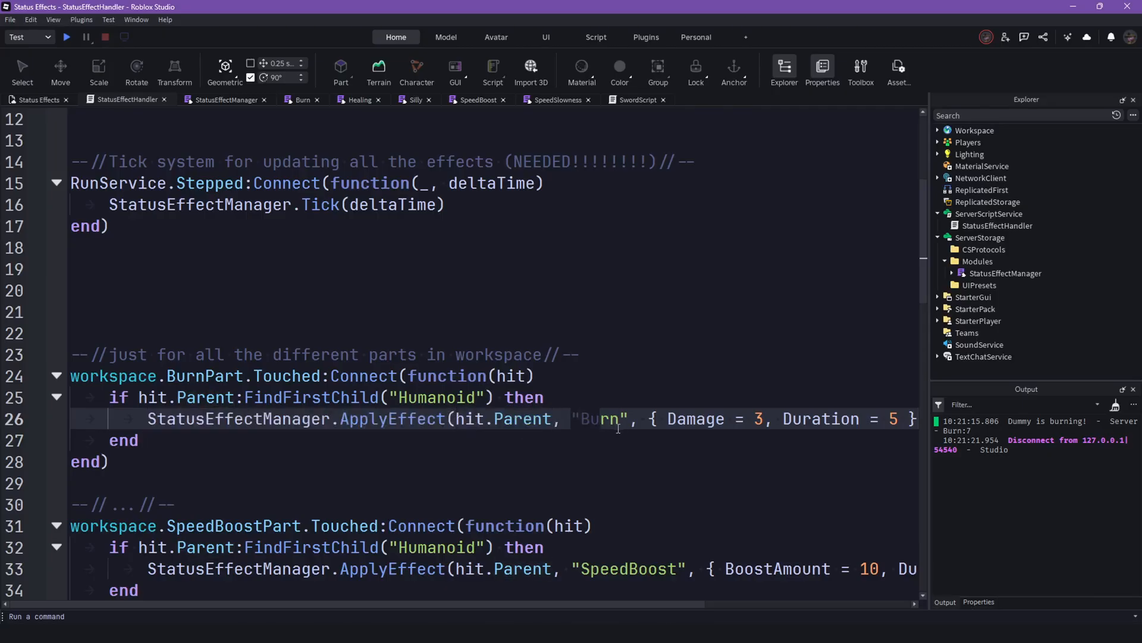
{"action": "scroll", "scroll_direction": "right", "scroll_amount": 3}
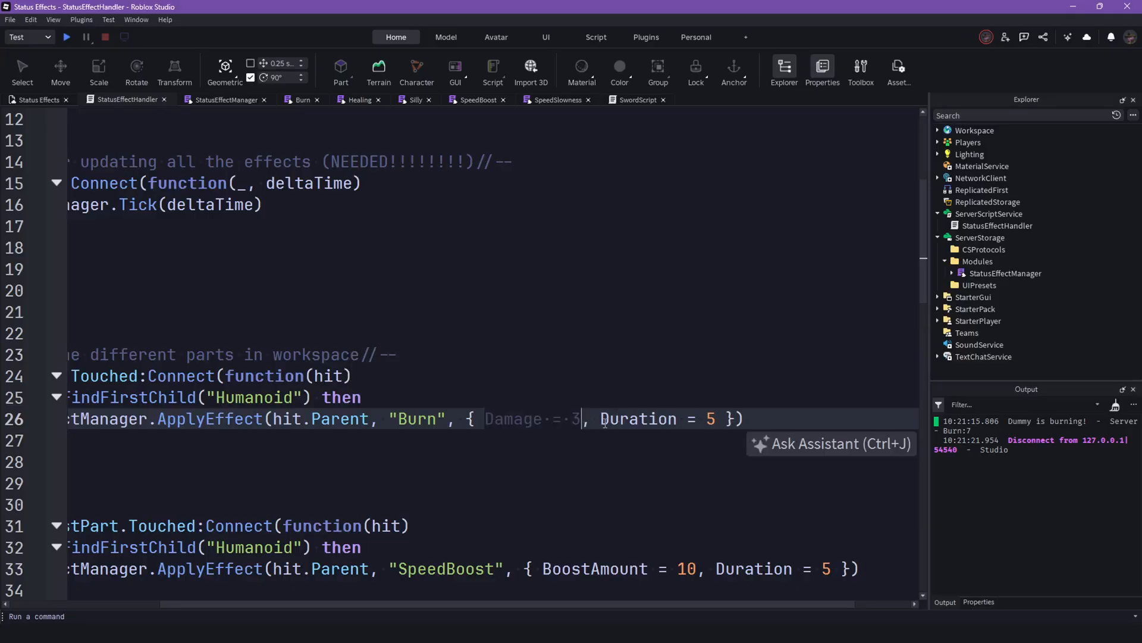
{"action": "scroll", "scroll_direction": "down", "scroll_amount": 3}
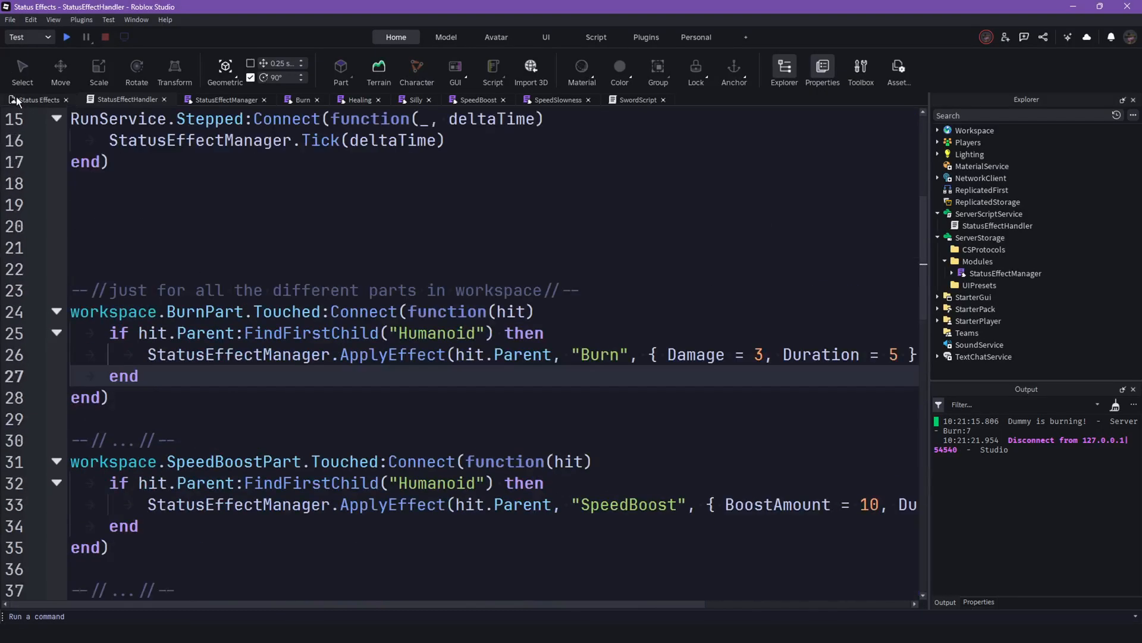
Step: Review the Burn module's OnApply, OnTick and OnRemove functions, then start a new playtest
{"action": "left_click", "coordinate": [301, 100]}
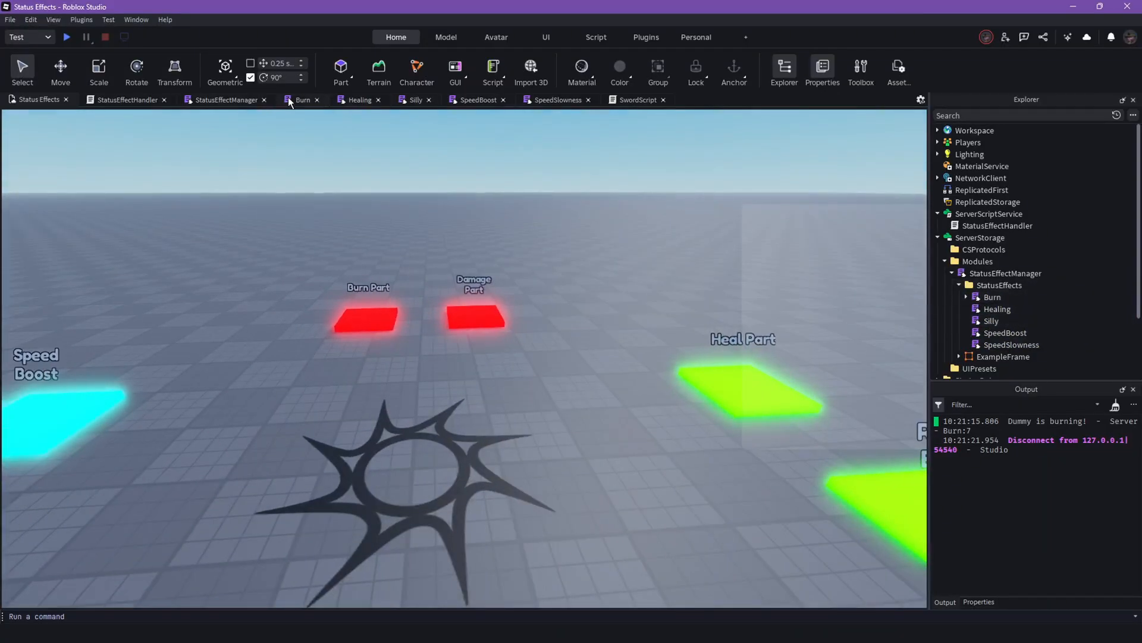
{"action": "left_click", "coordinate": [303, 100]}
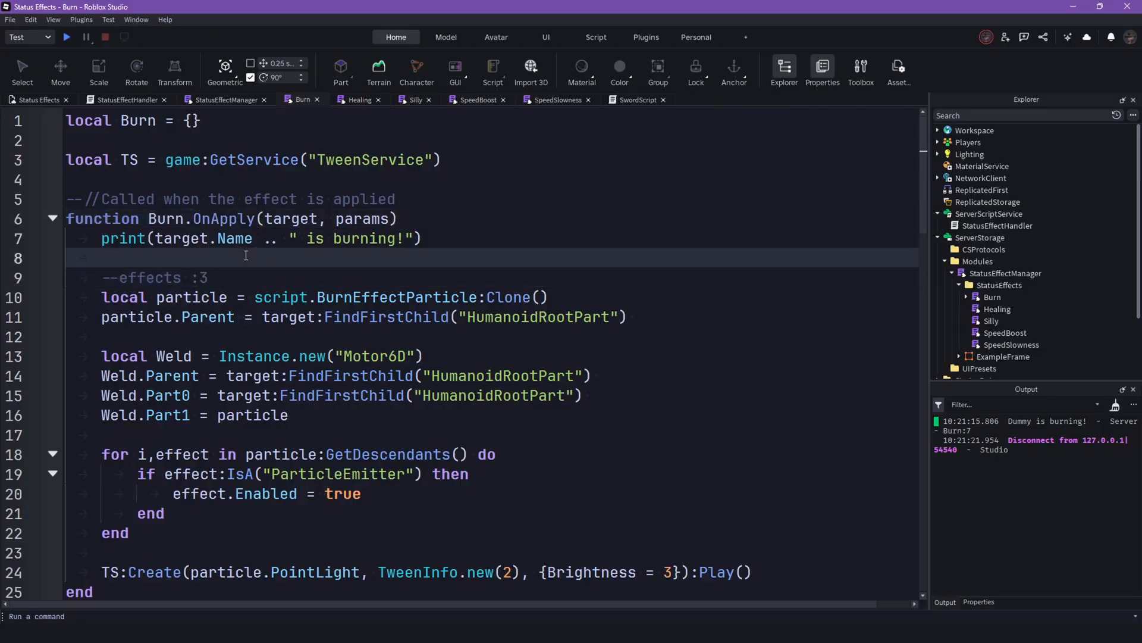
{"action": "scroll", "scroll_direction": "down", "scroll_amount": 3}
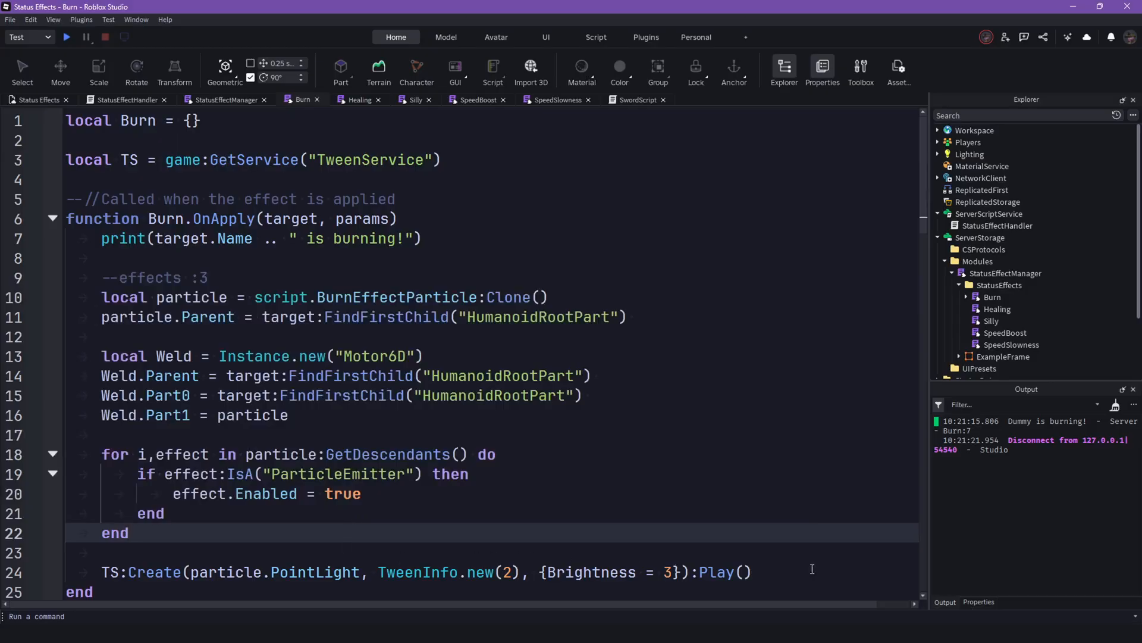
{"action": "scroll", "scroll_direction": "down", "scroll_amount": 3}
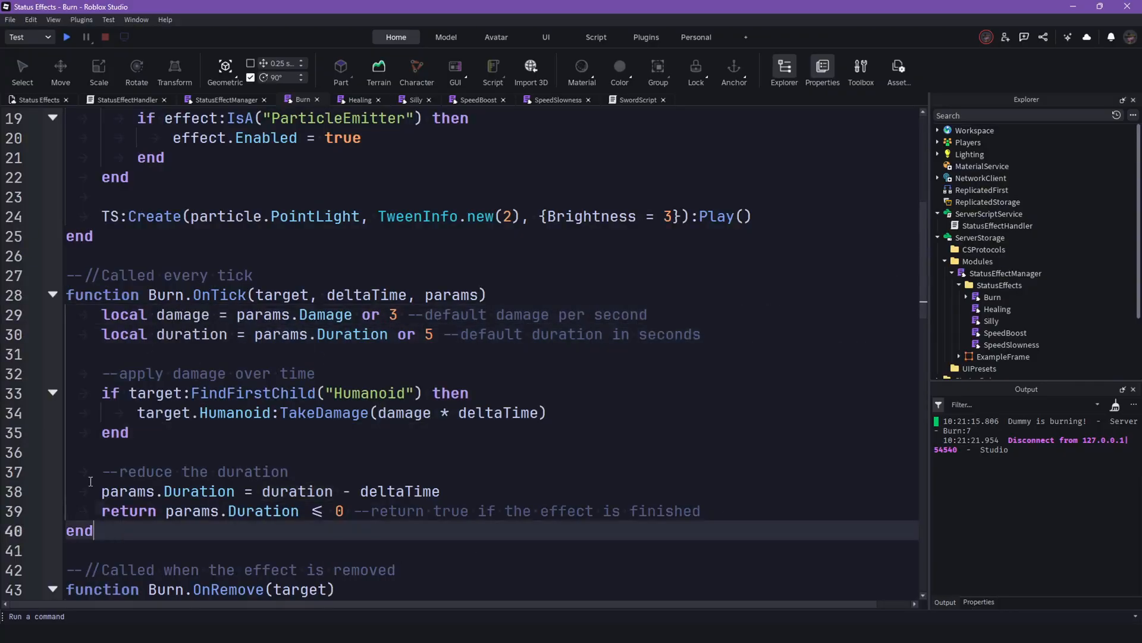
{"action": "scroll", "scroll_direction": "down", "scroll_amount": 3}
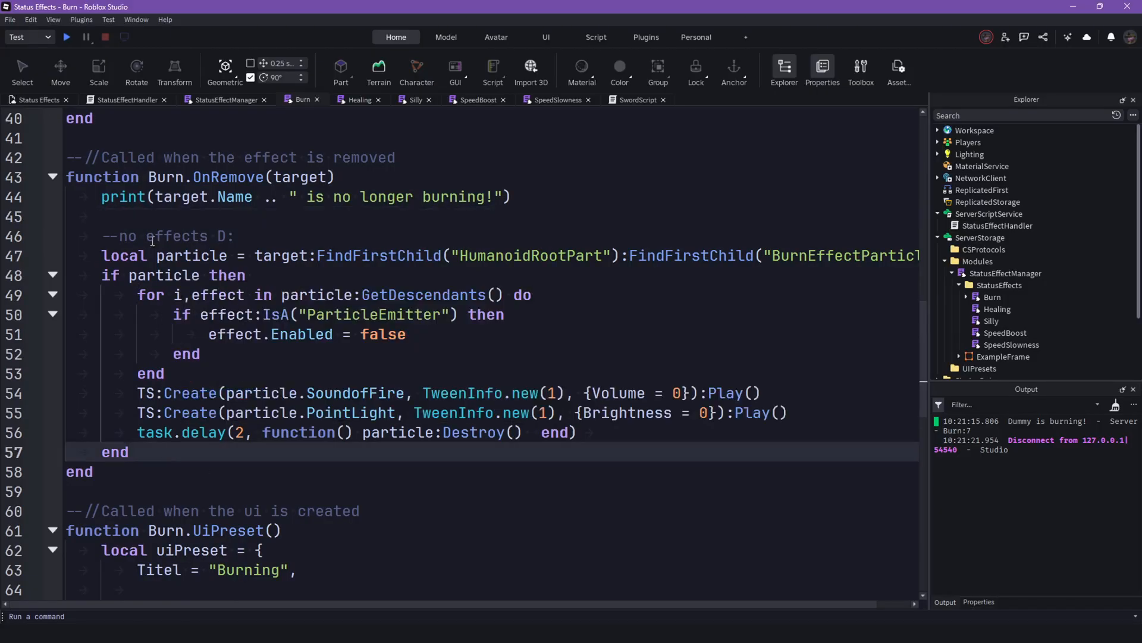
{"action": "left_click", "coordinate": [165, 373]}
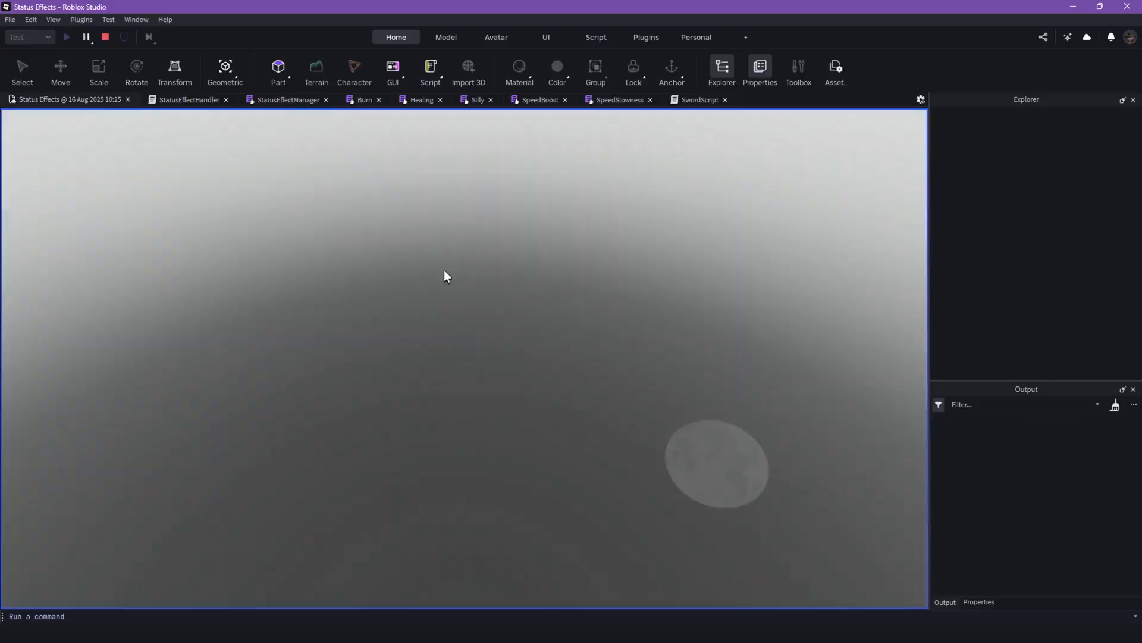
Step: Trigger Burning, Speed Slowness, Speed Boost and Healing pads to show their timers, then stop
{"action": "left_click", "coordinate": [65, 37]}
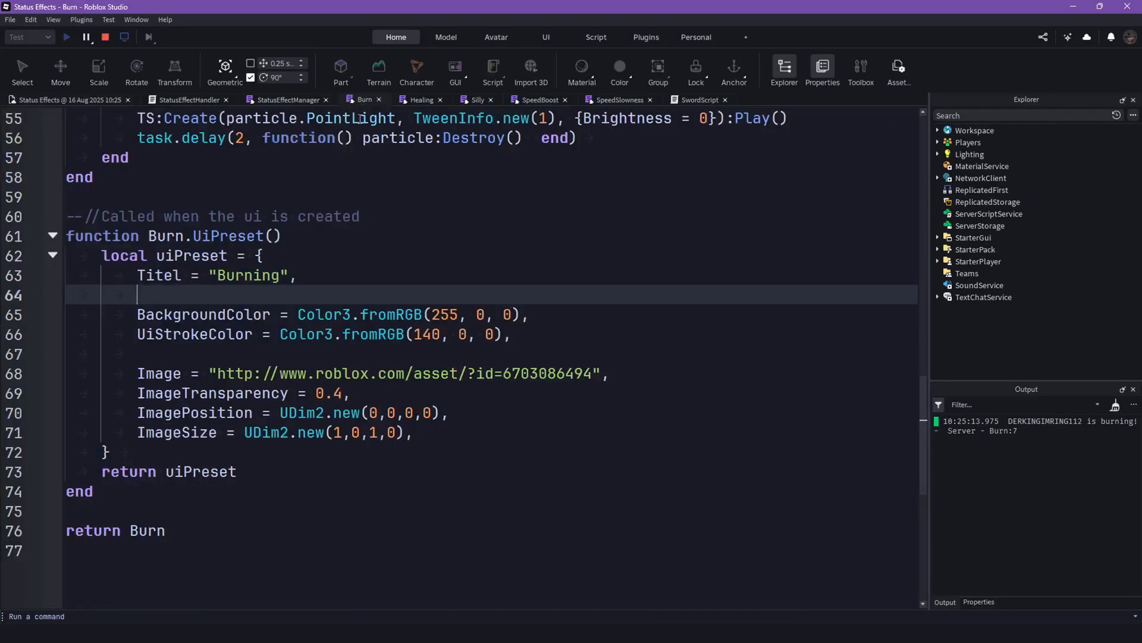
{"action": "left_click", "coordinate": [66, 37]}
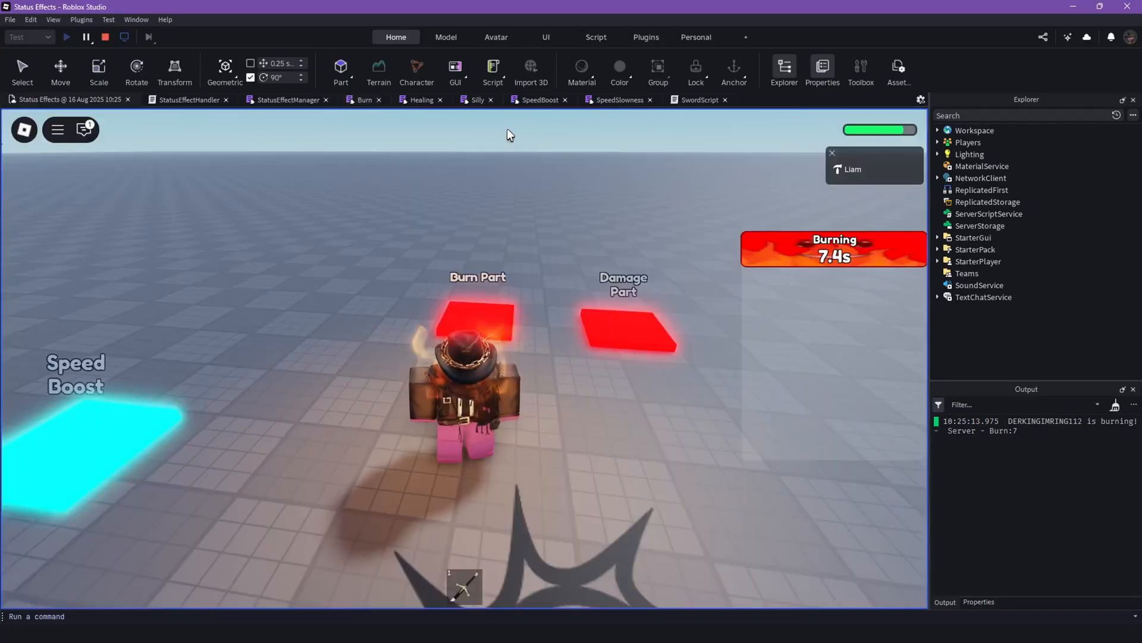
{"action": "left_click", "coordinate": [365, 100]}
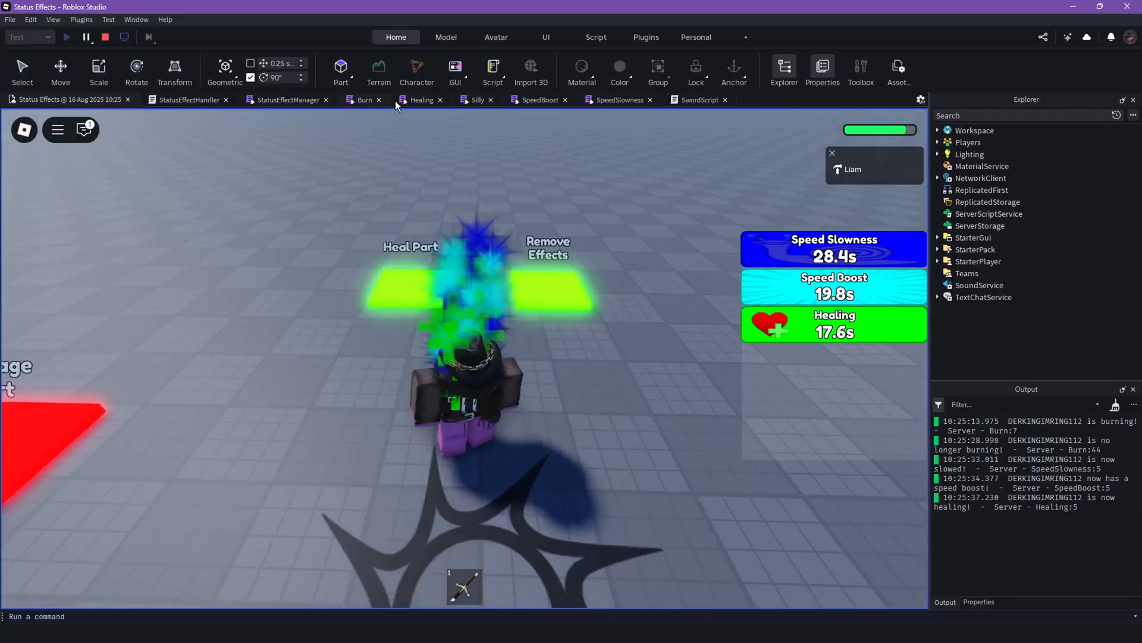
{"action": "left_click", "coordinate": [421, 100]}
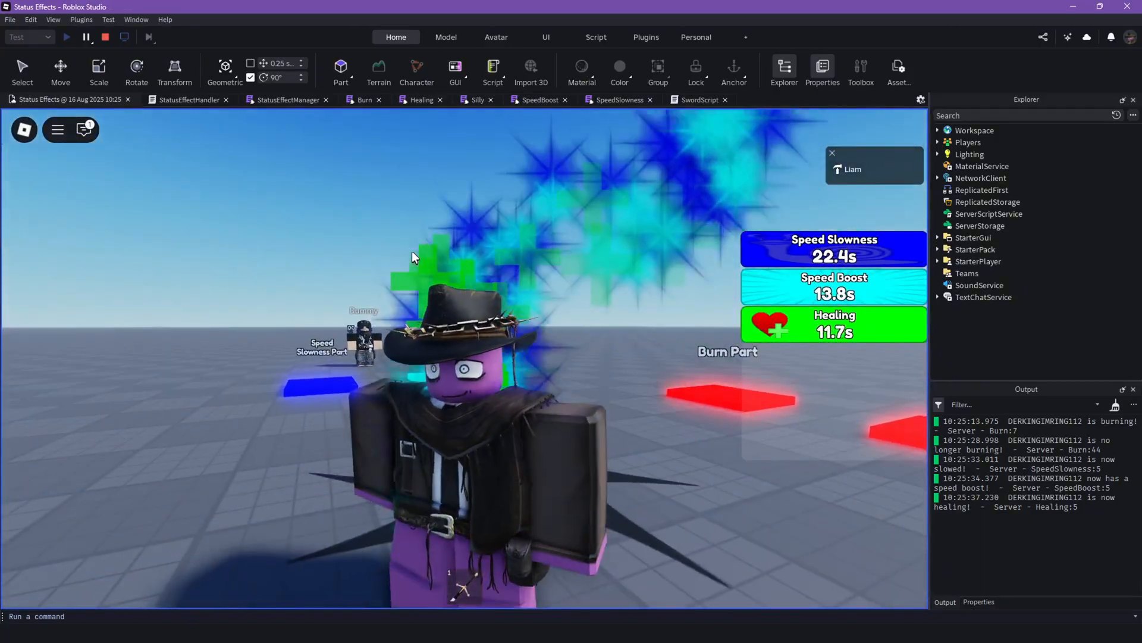
{"action": "left_click", "coordinate": [105, 37]}
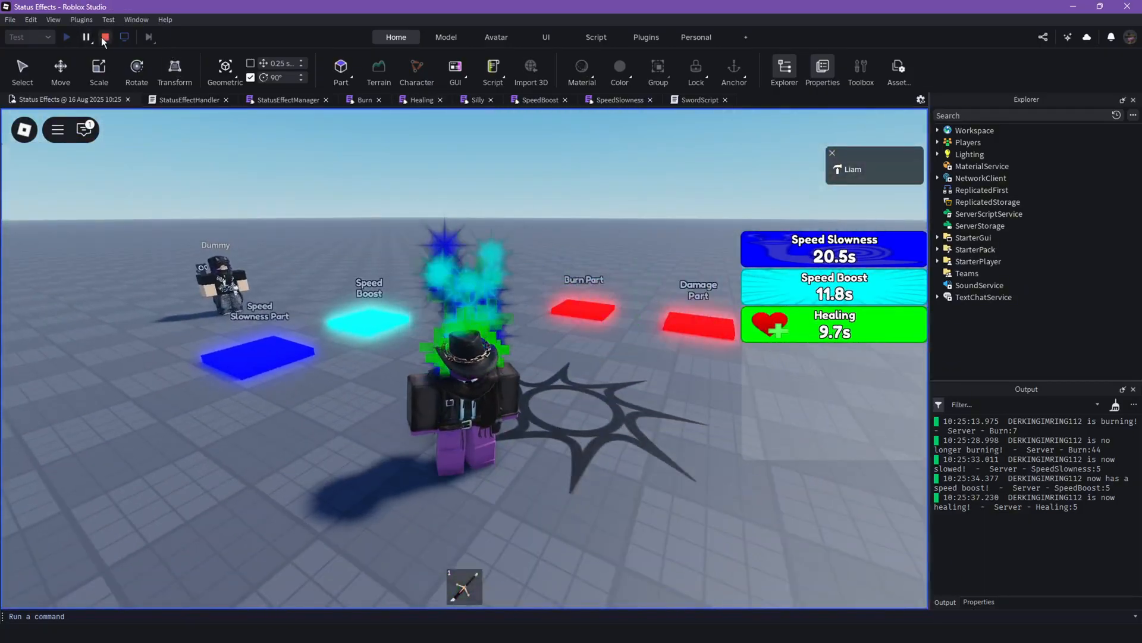
{"action": "left_click", "coordinate": [104, 37]}
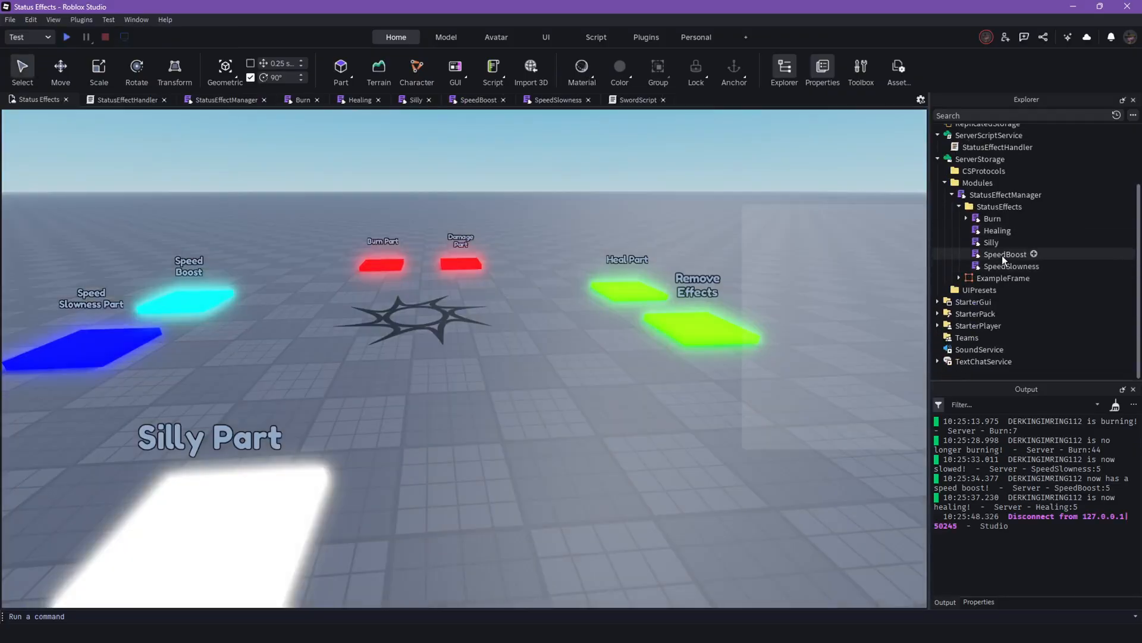
Step: Read StatusEffectManager's ApplyEffect, RemoveEffect, CreateEffectUI and RemoveEffectUI, then the handler's Silly/RemoveEffects connections
{"action": "left_click", "coordinate": [1006, 254]}
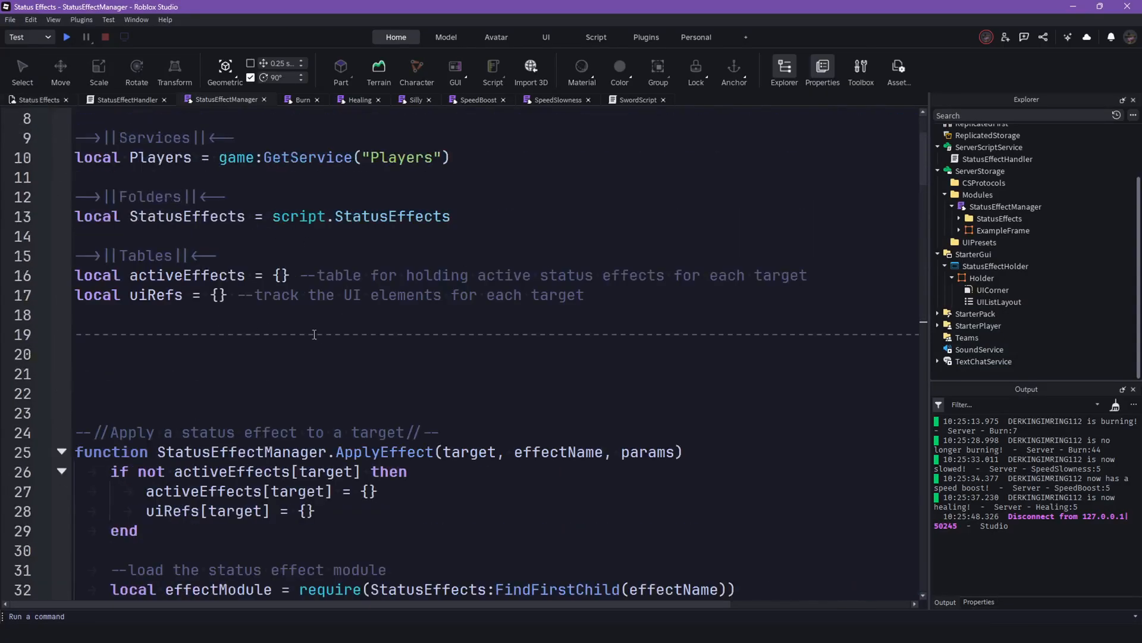
{"action": "scroll", "scroll_direction": "down", "scroll_amount": 3}
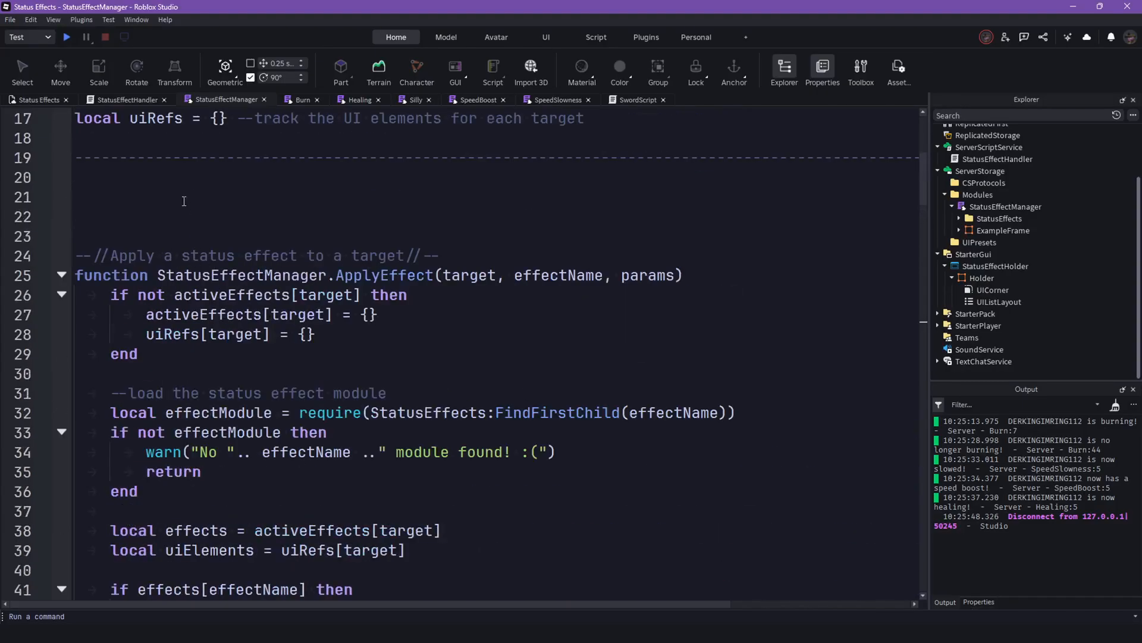
{"action": "scroll", "scroll_direction": "down", "scroll_amount": 3}
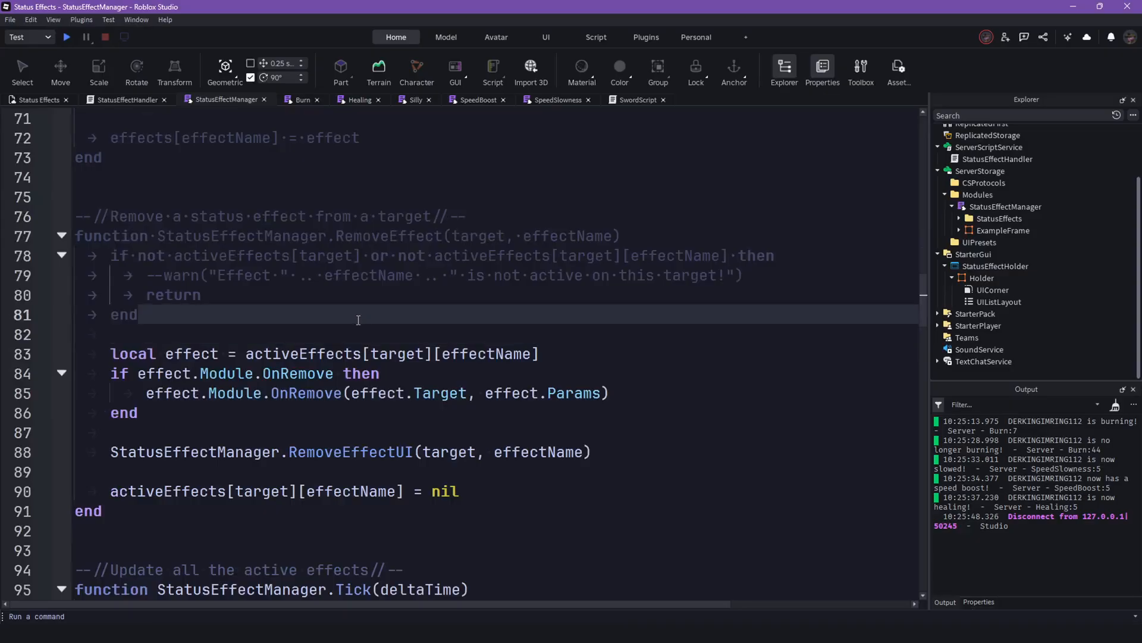
{"action": "scroll", "scroll_direction": "down", "scroll_amount": 3}
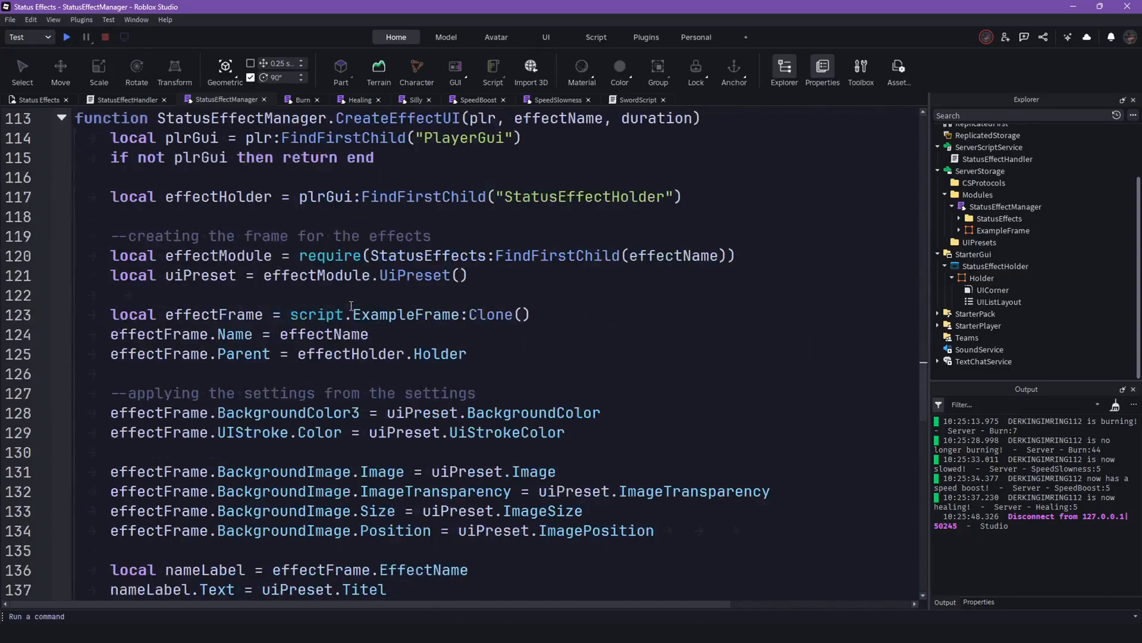
{"action": "scroll", "scroll_direction": "down", "scroll_amount": 3}
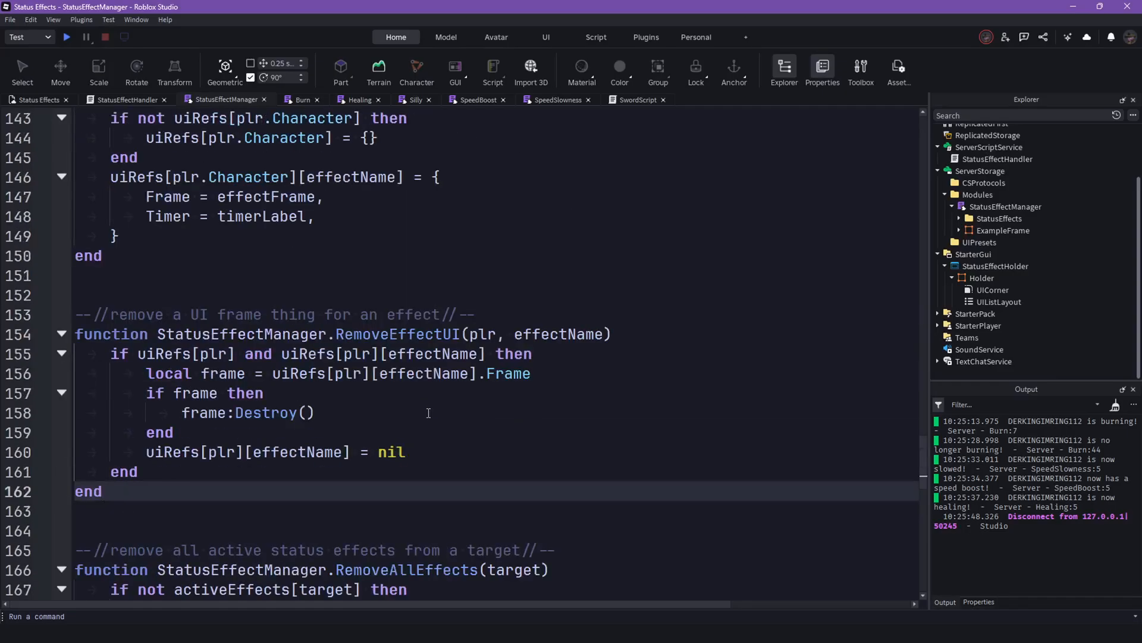
{"action": "scroll", "scroll_direction": "down", "scroll_amount": 3}
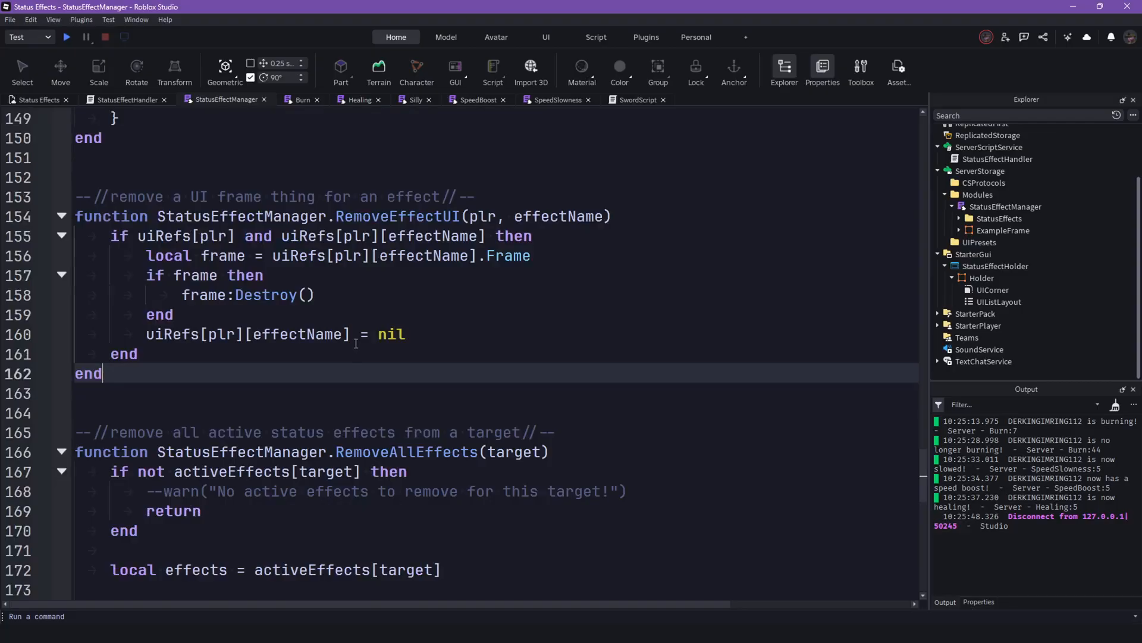
{"action": "scroll", "scroll_direction": "down", "scroll_amount": 3}
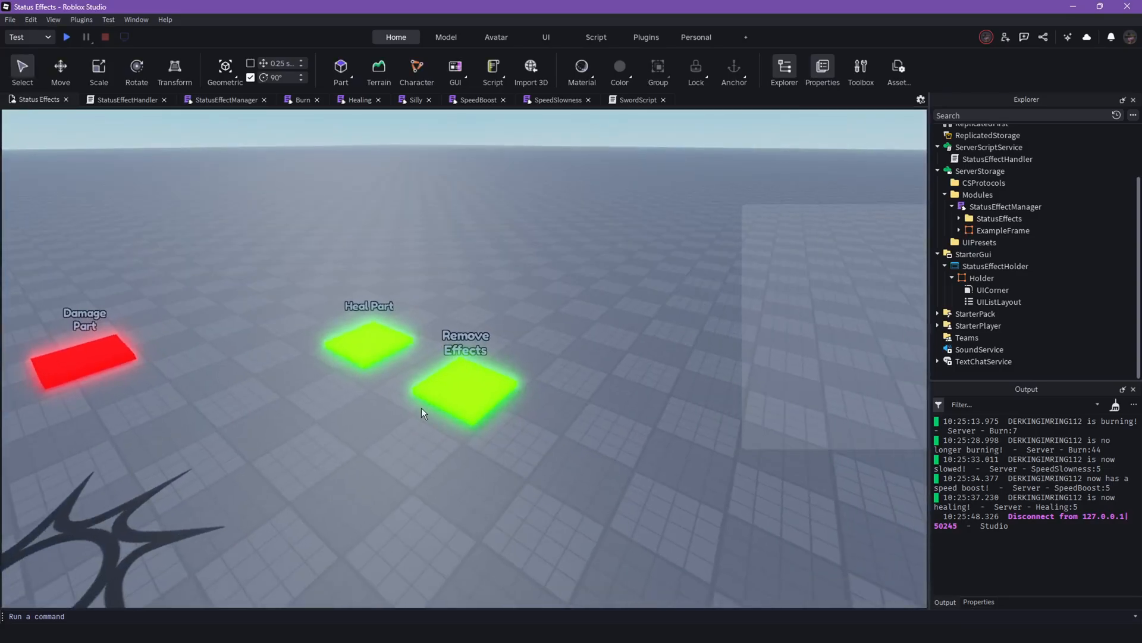
{"action": "left_click", "coordinate": [127, 100]}
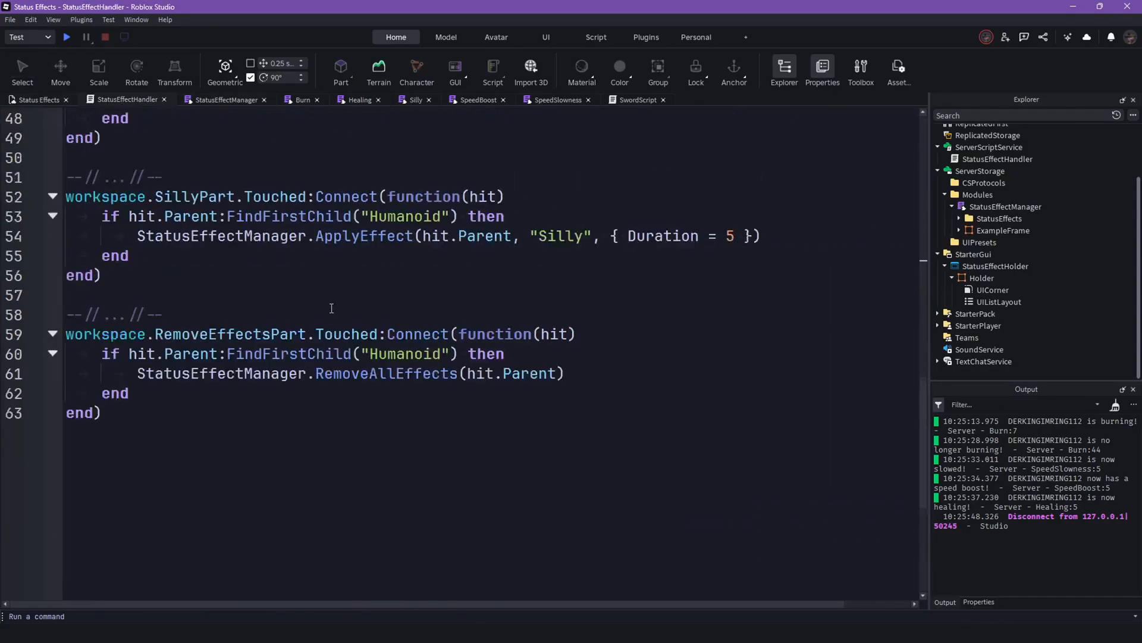